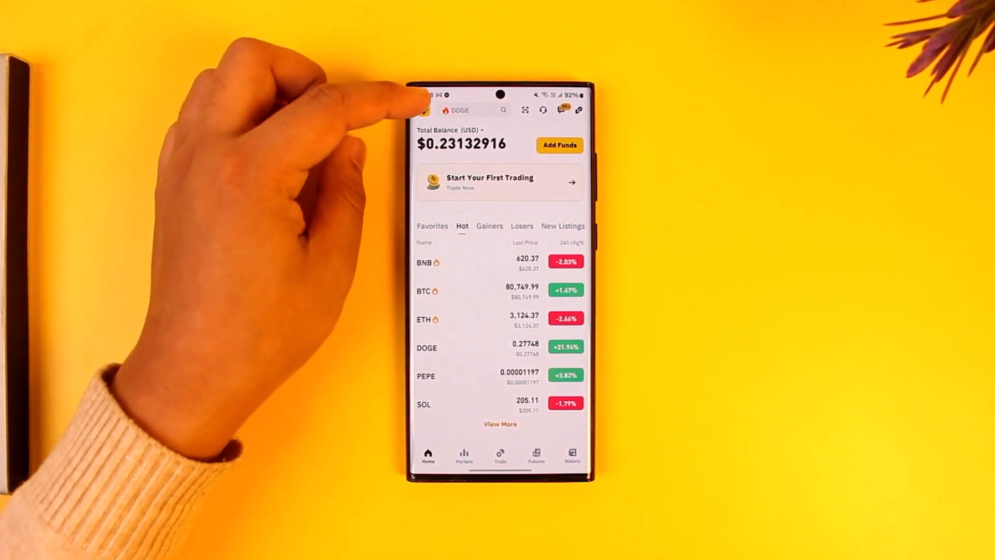
# Step: Open the profile page, then the account name header to reach Account Center
pyautogui.click(426, 110)
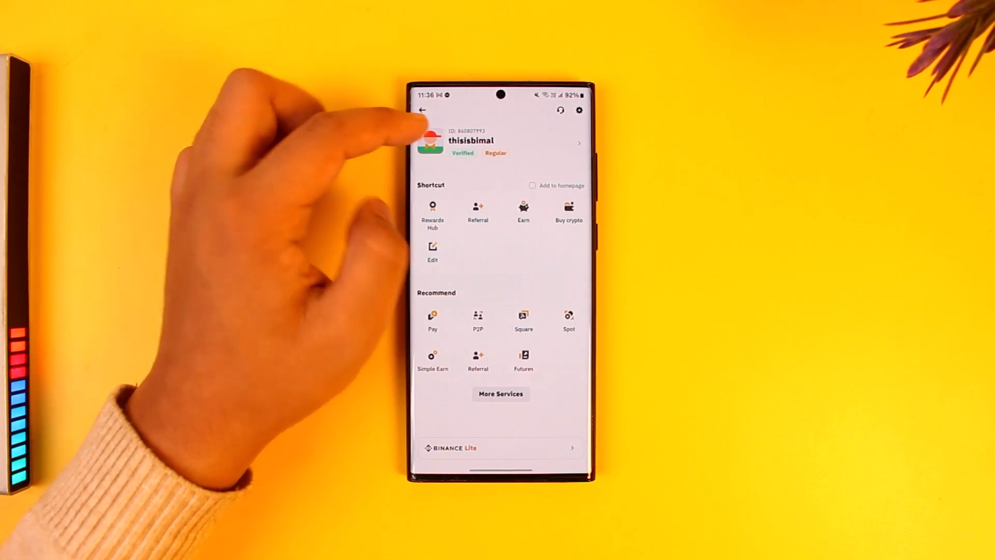
pyautogui.click(500, 143)
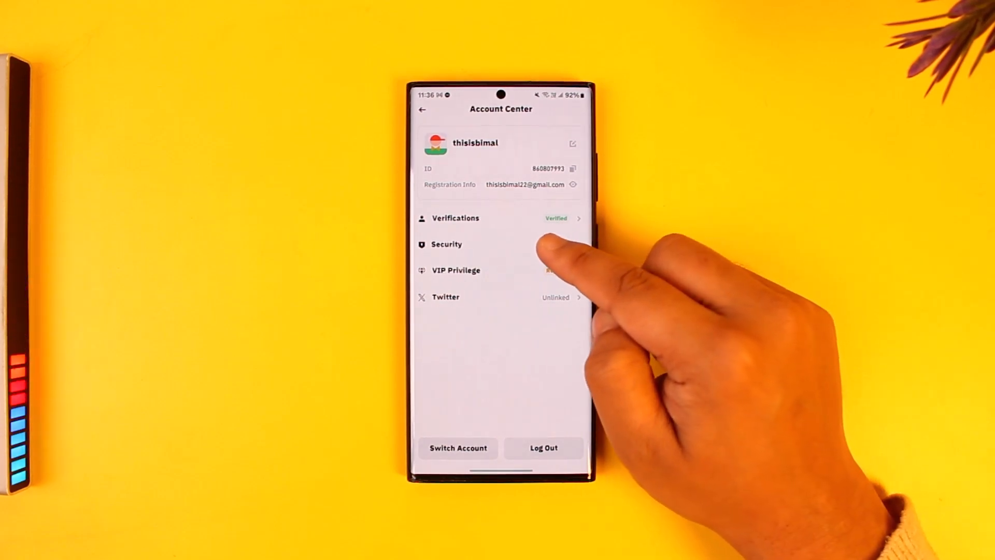
# Step: Go to Security, then Manage Account with its disable and delete options
pyautogui.click(446, 244)
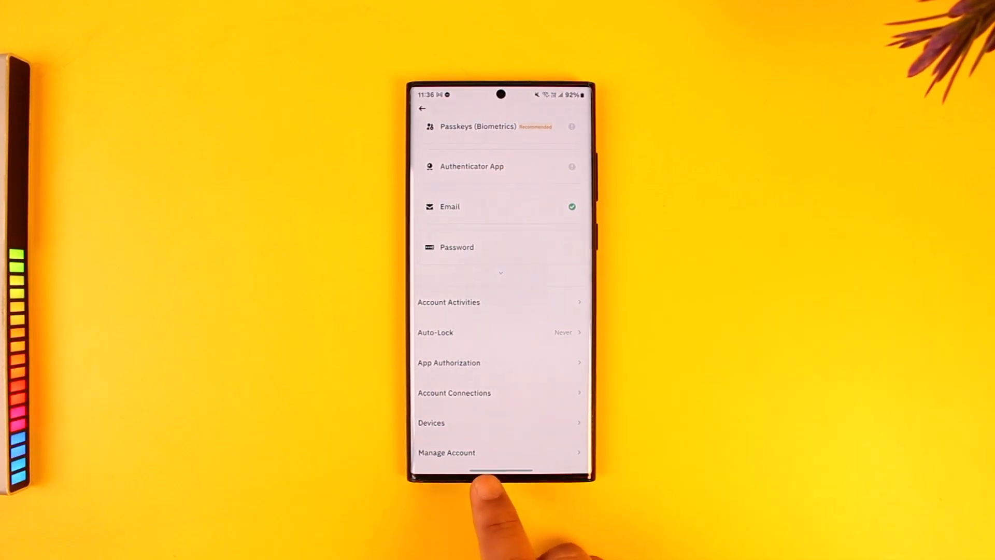
pyautogui.moveTo(457, 457)
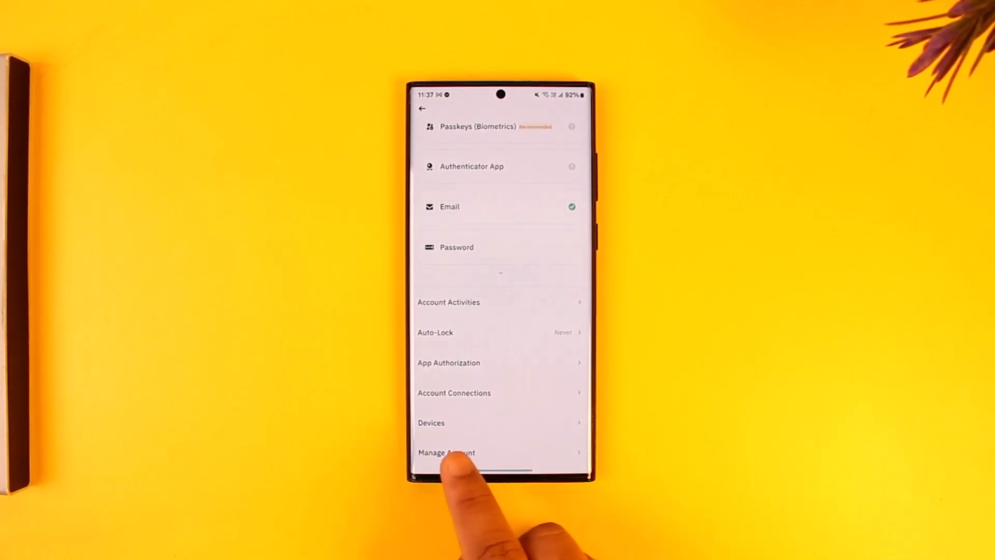
pyautogui.click(446, 452)
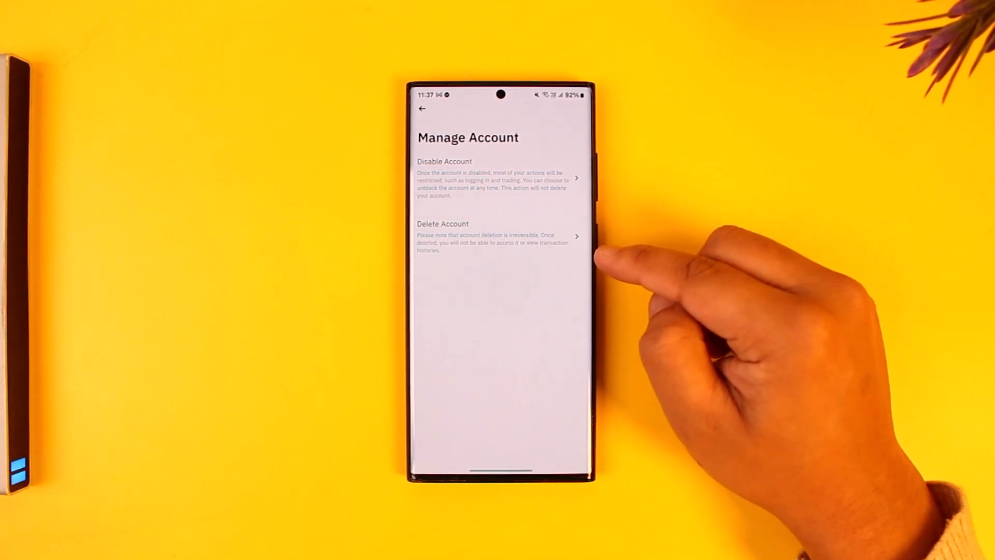
# Step: Start Delete Account with reason 'No longer want to use this account' and continue
pyautogui.click(498, 236)
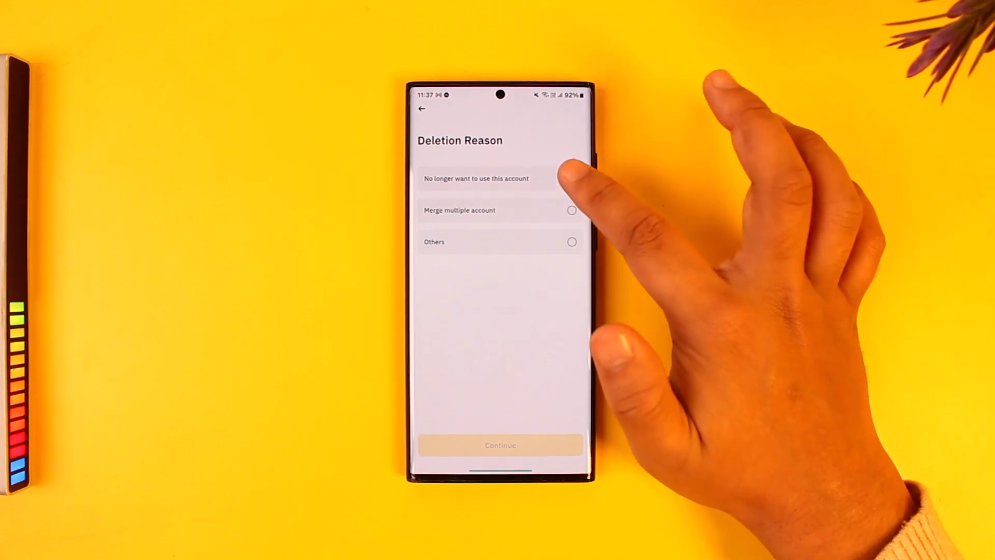
pyautogui.click(571, 178)
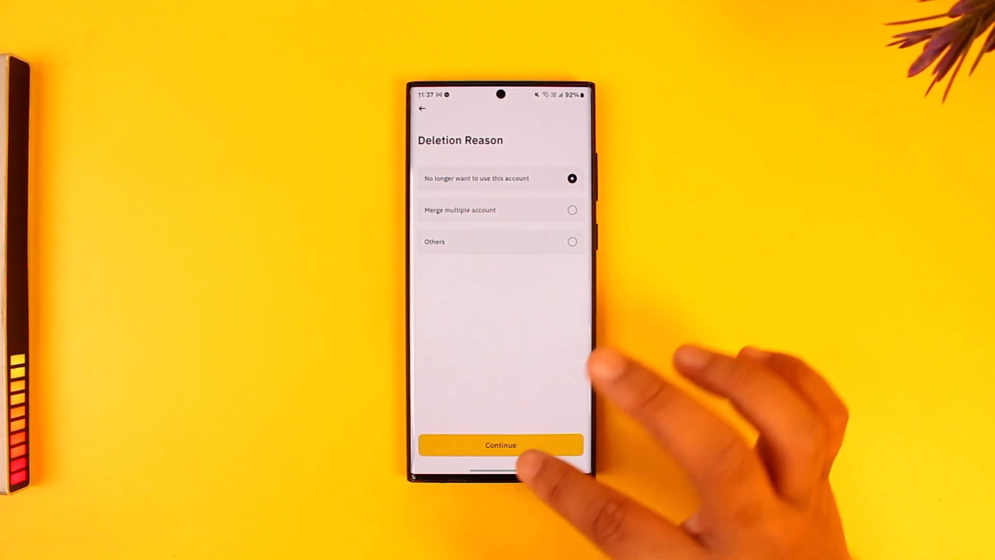
pyautogui.click(501, 444)
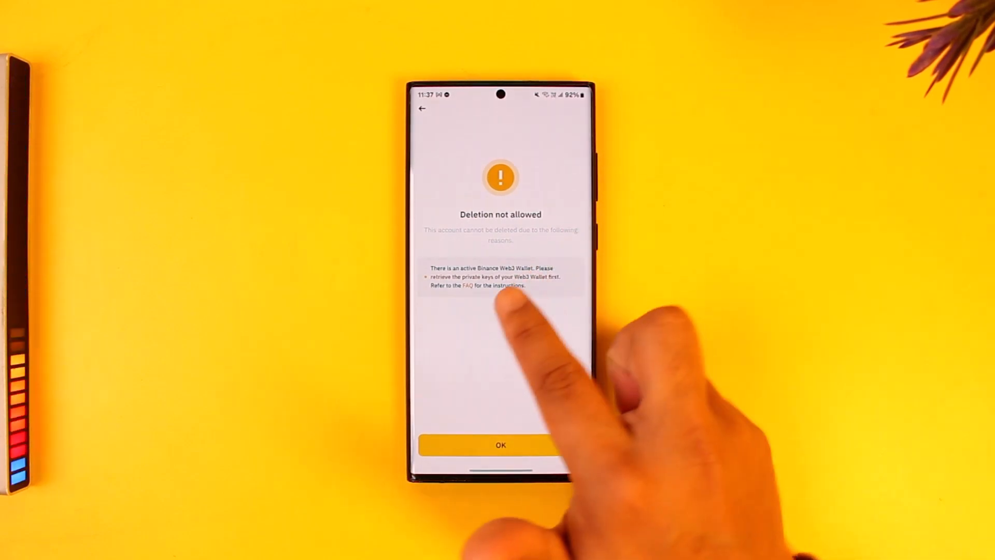
pyautogui.moveTo(526, 298)
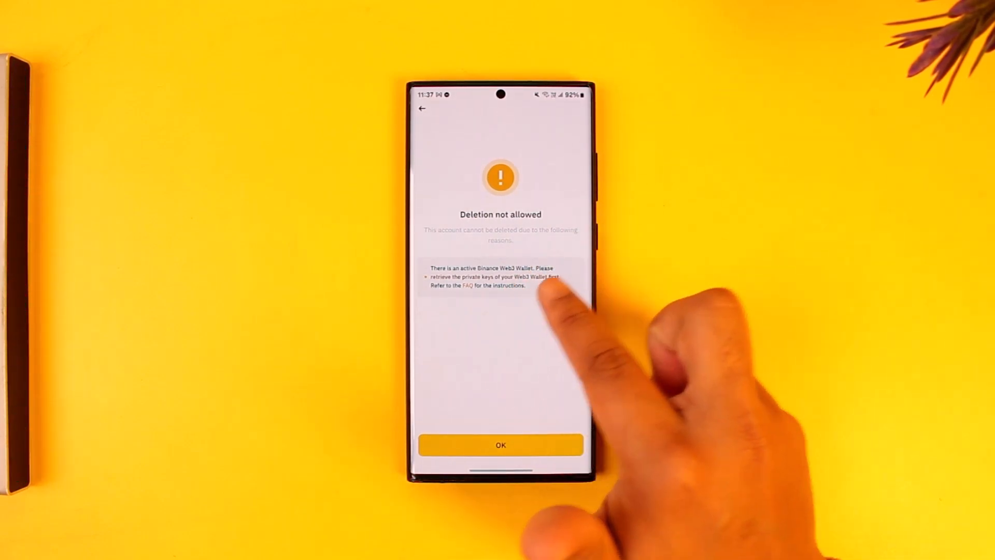
pyautogui.moveTo(565, 279)
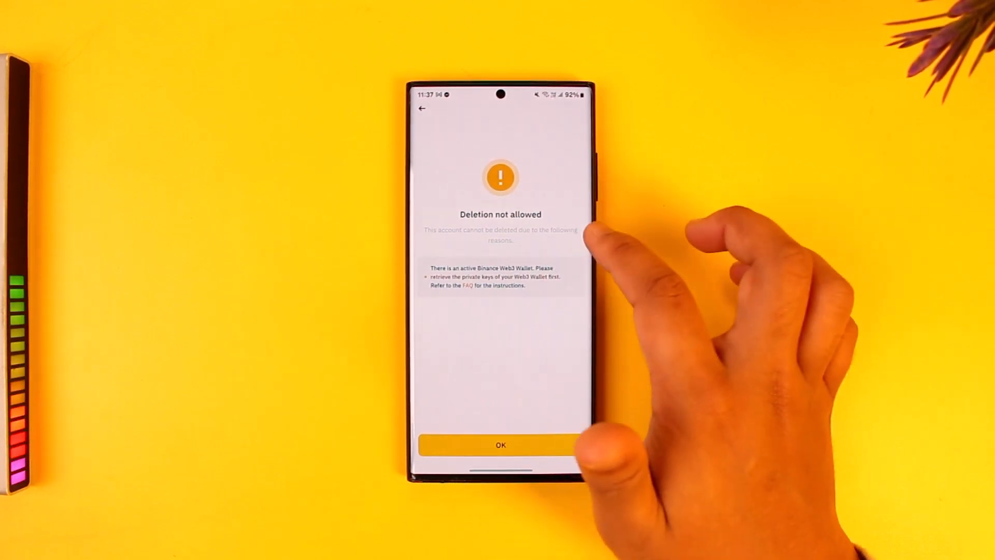
# Step: Acknowledge the 'Deletion not allowed' notice with OK to return to Manage Account
pyautogui.click(500, 445)
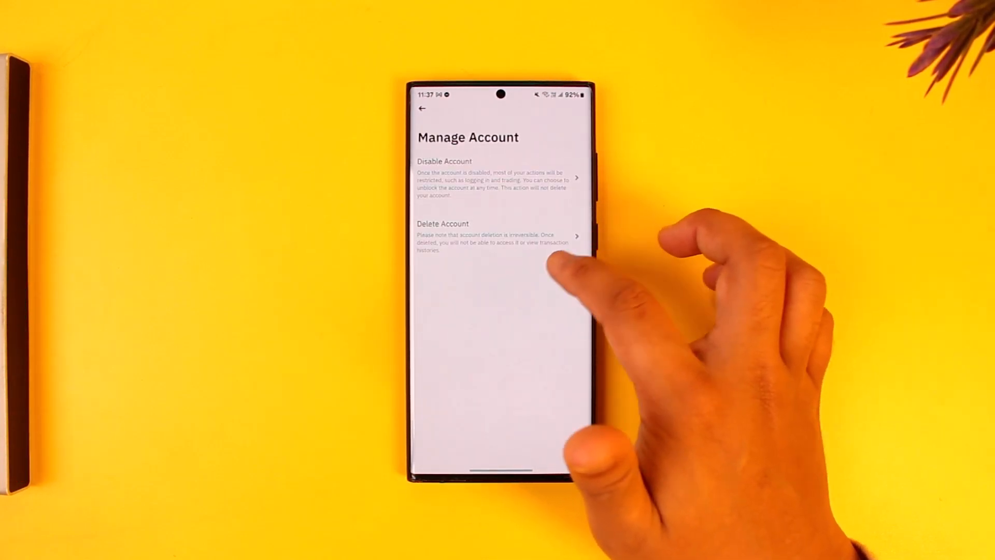